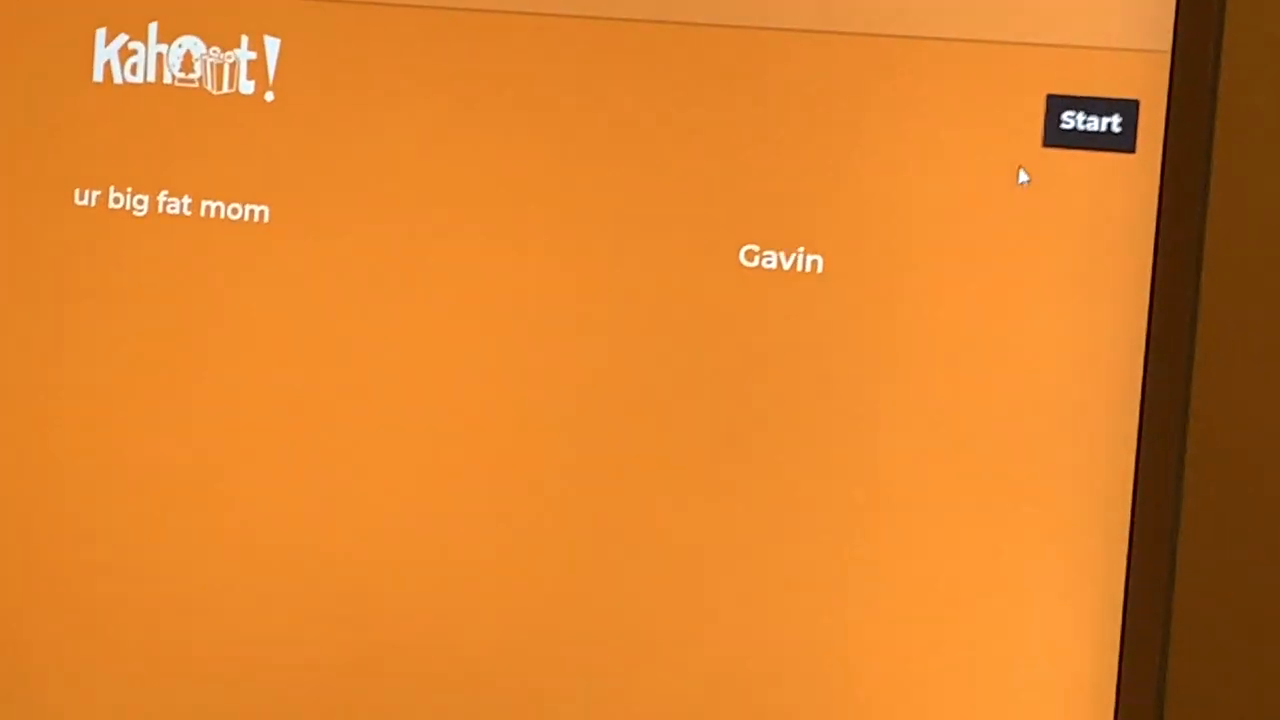
Start the Kahoot! game from the lobby for the joined players.
click(1089, 123)
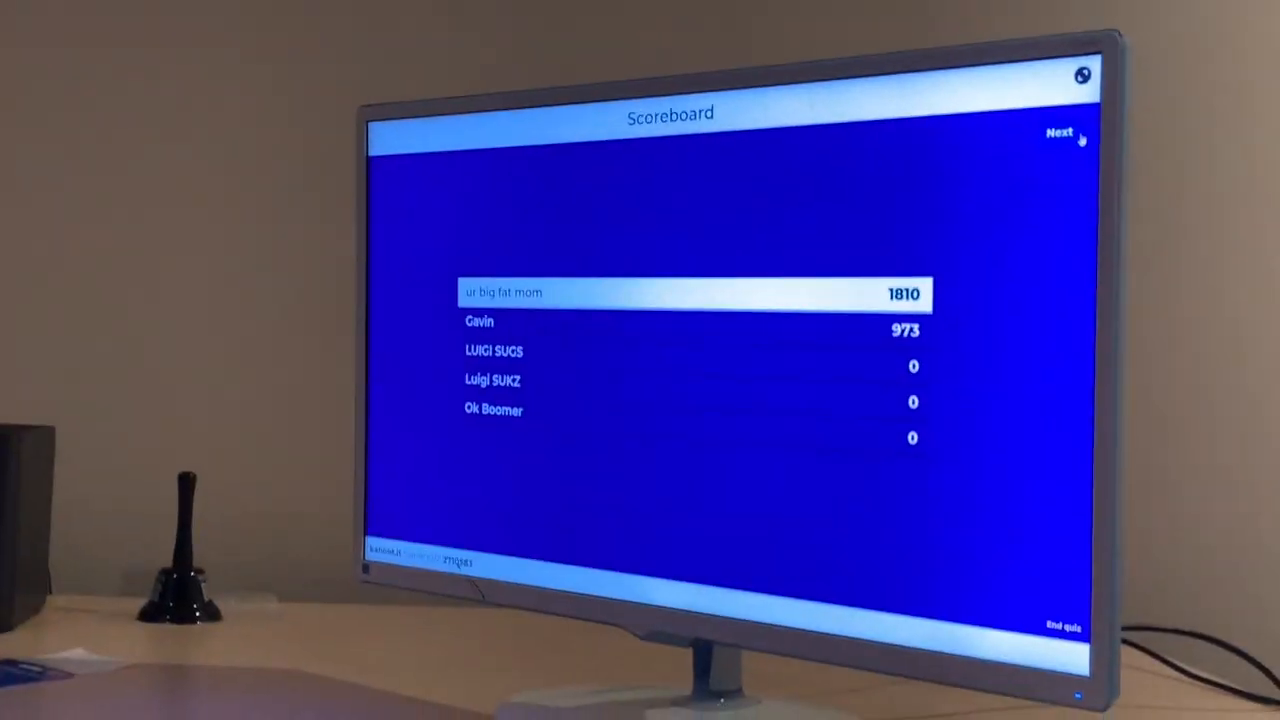
Advance past the scoreboard (leader at 1810 points) to the next question.
click(1059, 132)
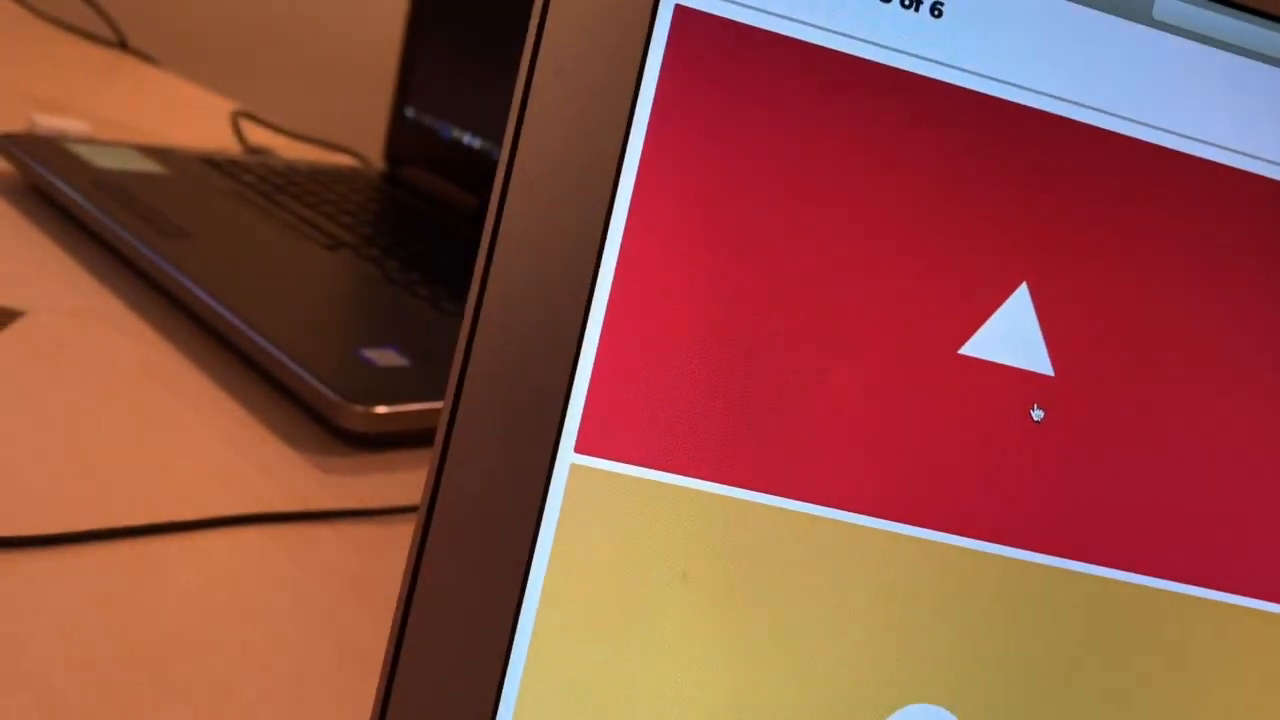
Answer with the red triangle tile, which turns out incorrect.
click(1000, 340)
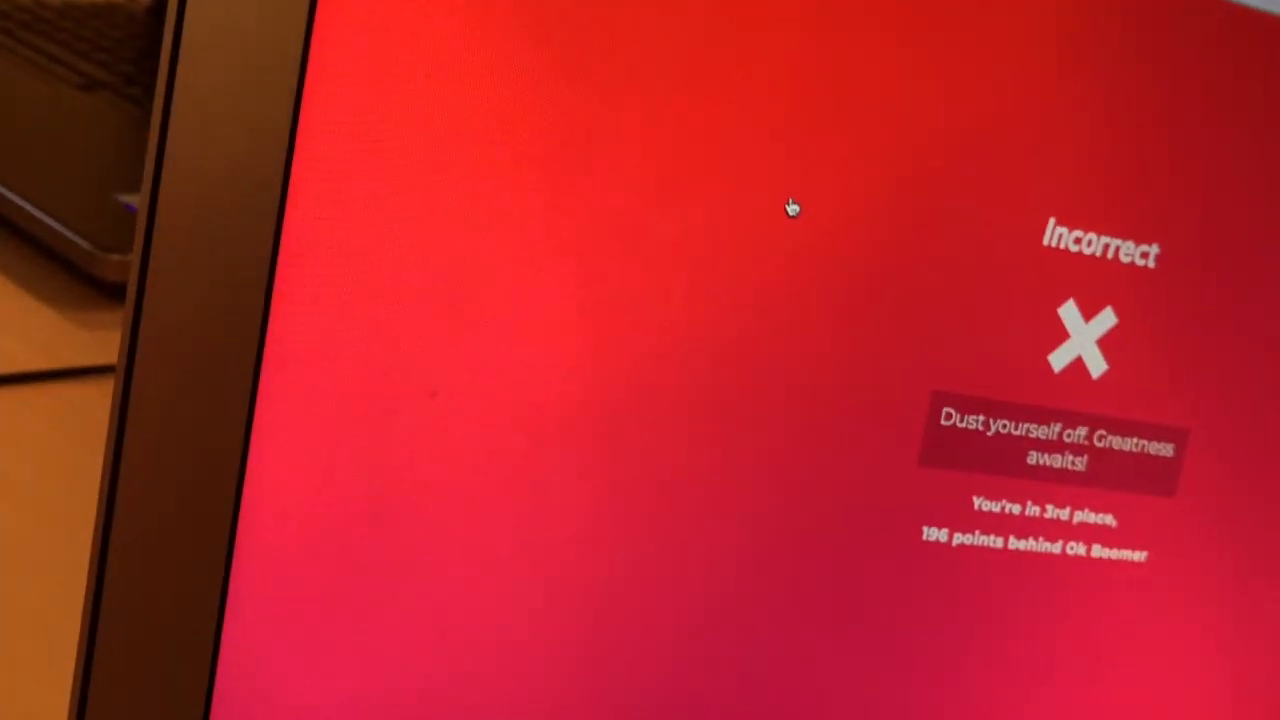